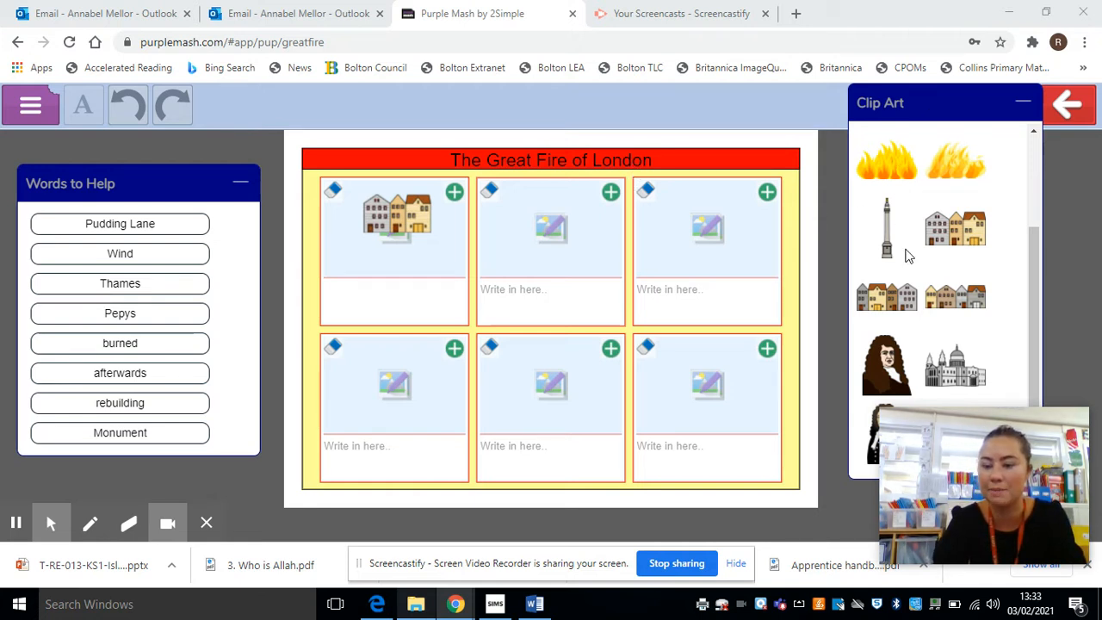
pyautogui.moveTo(399, 303)
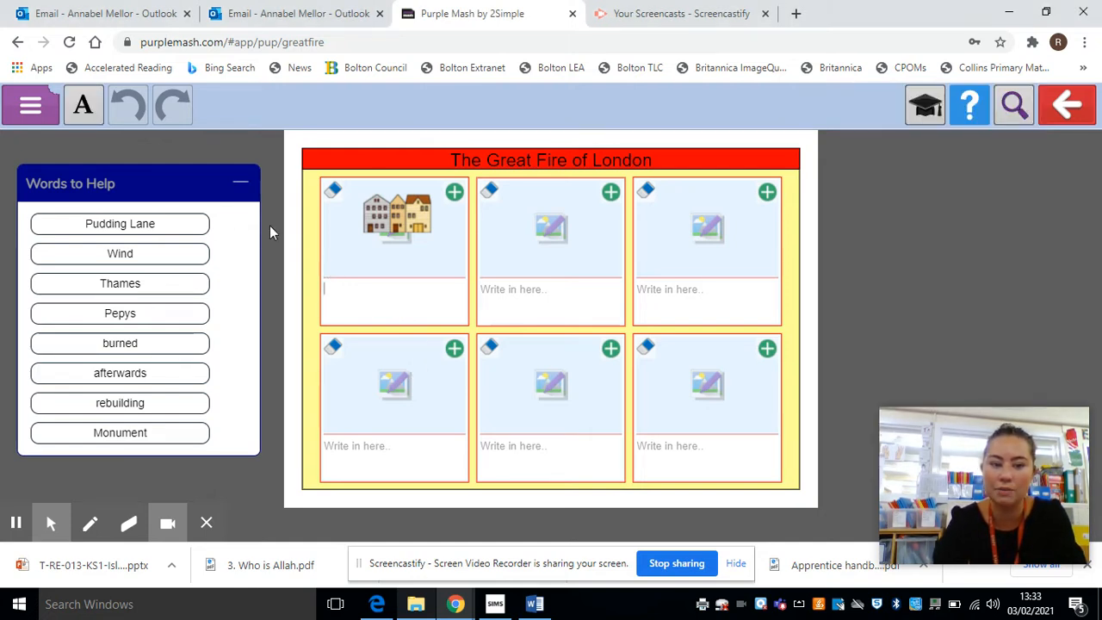
# Step: Caption the first panel "The Great Fire of London started on...", correcting a typo after London
pyautogui.write('T')
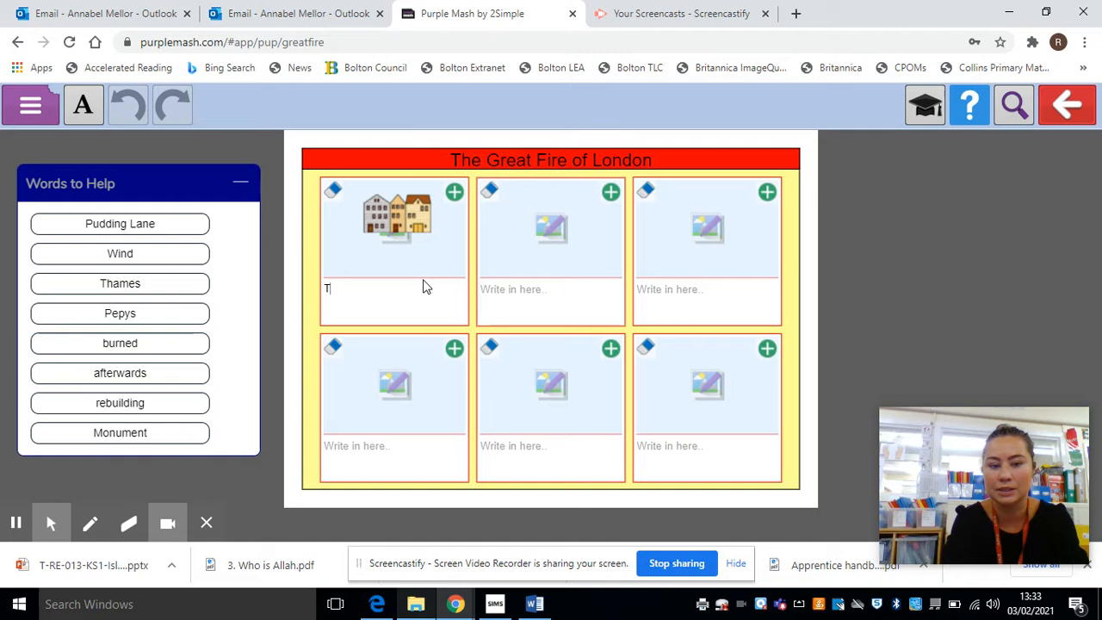
pyautogui.write('he')
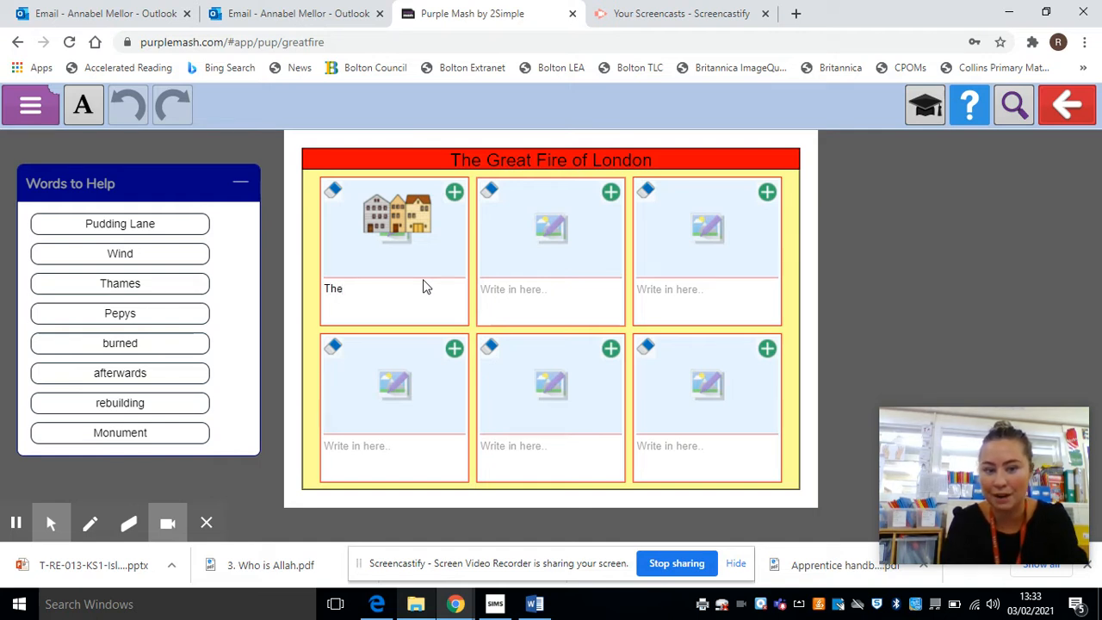
pyautogui.write('Great')
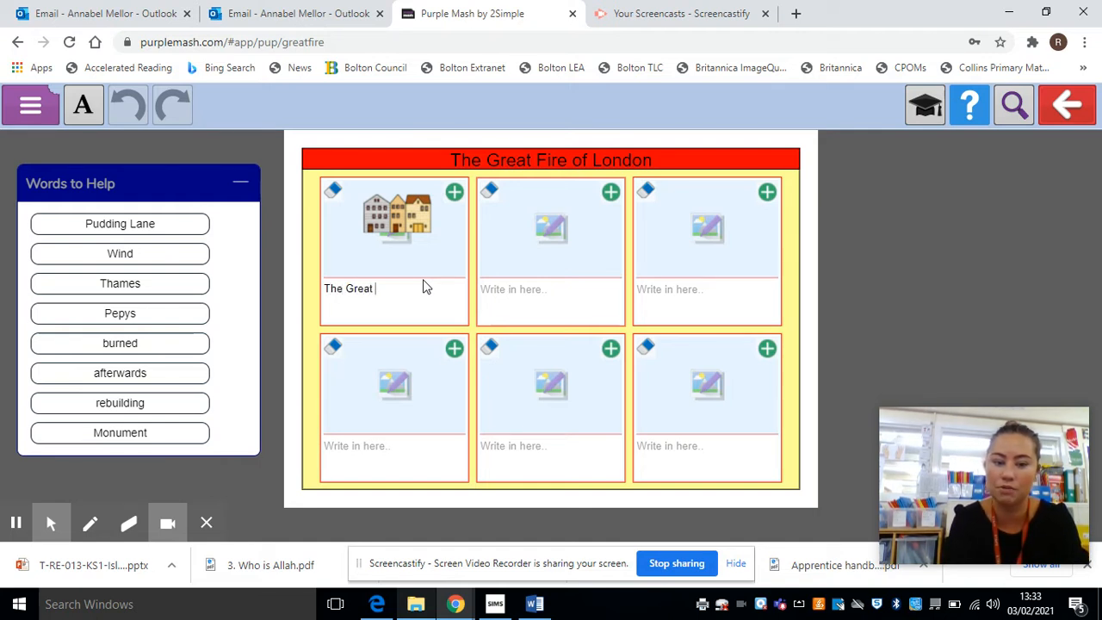
pyautogui.write('Fire of London')
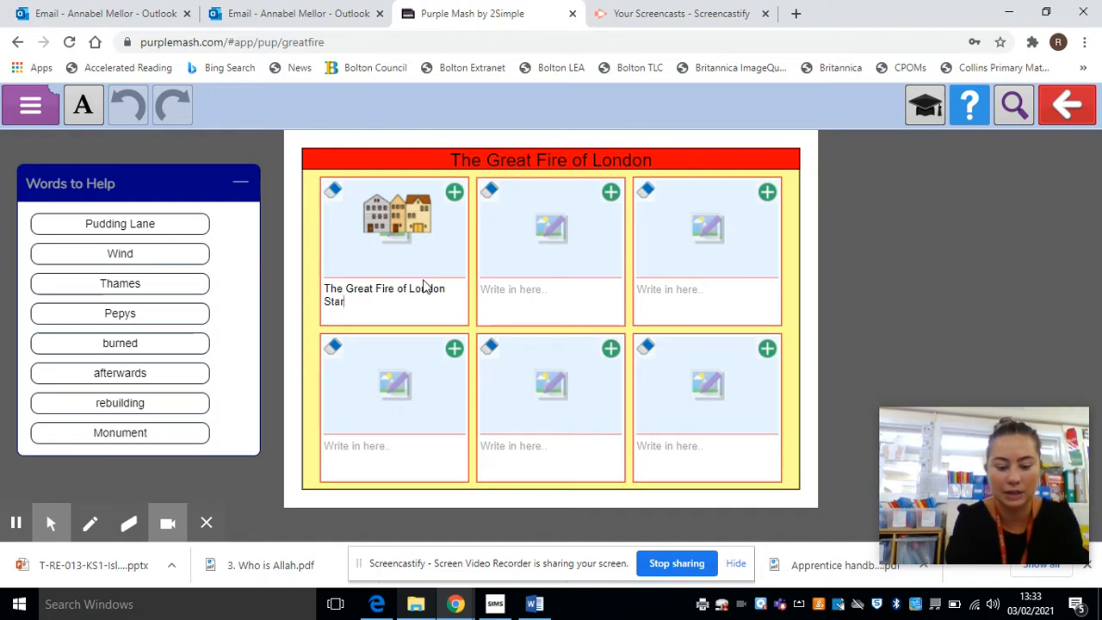
pyautogui.press('Backspace')
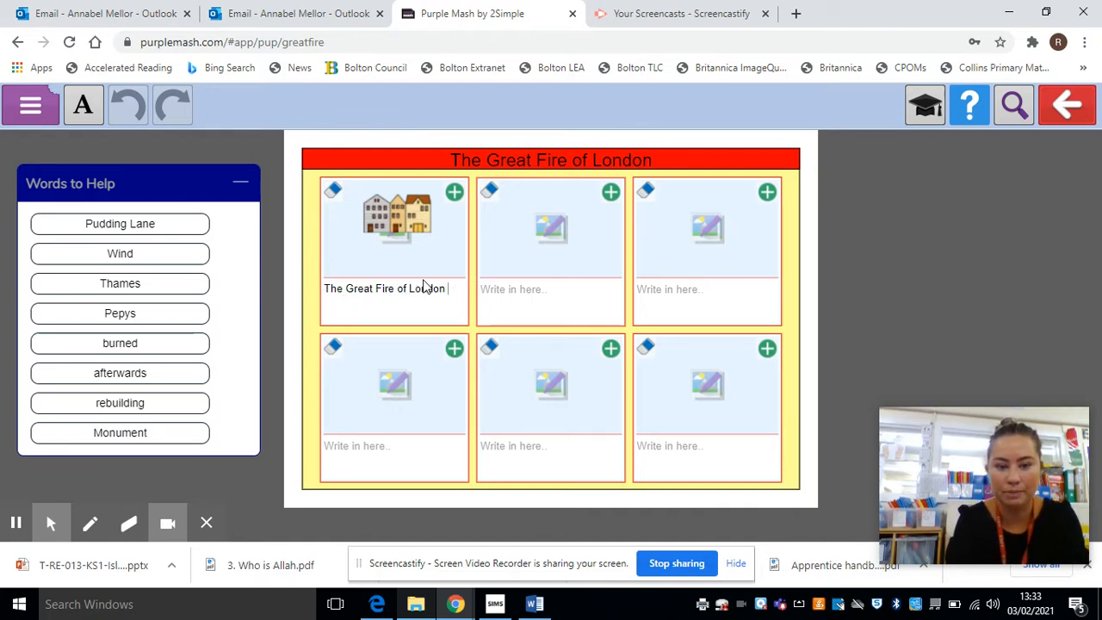
pyautogui.write('started on')
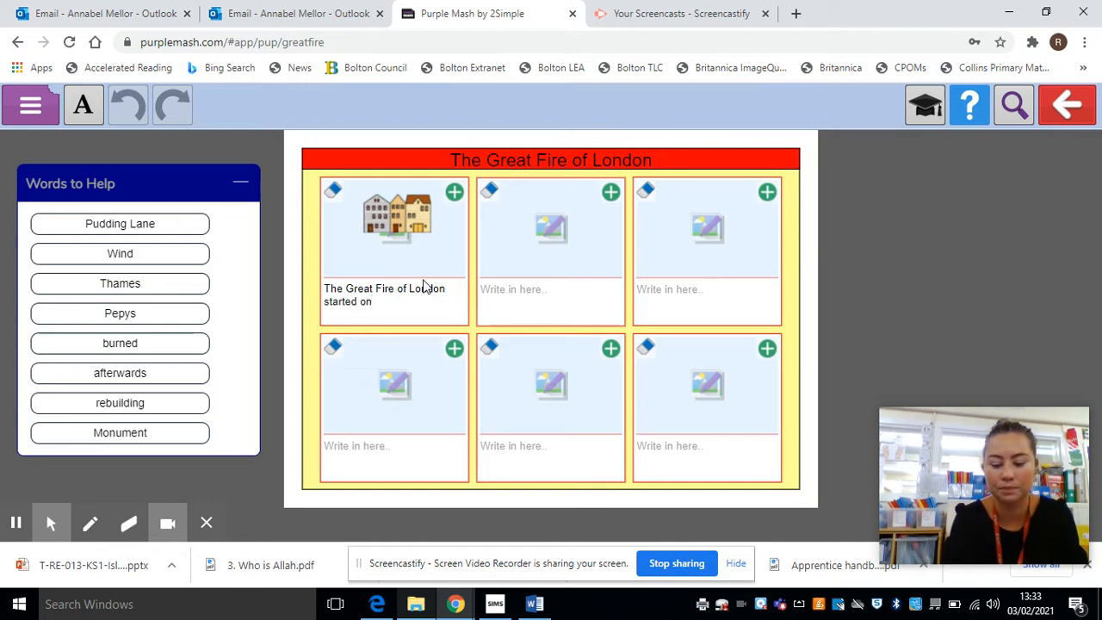
pyautogui.write('...')
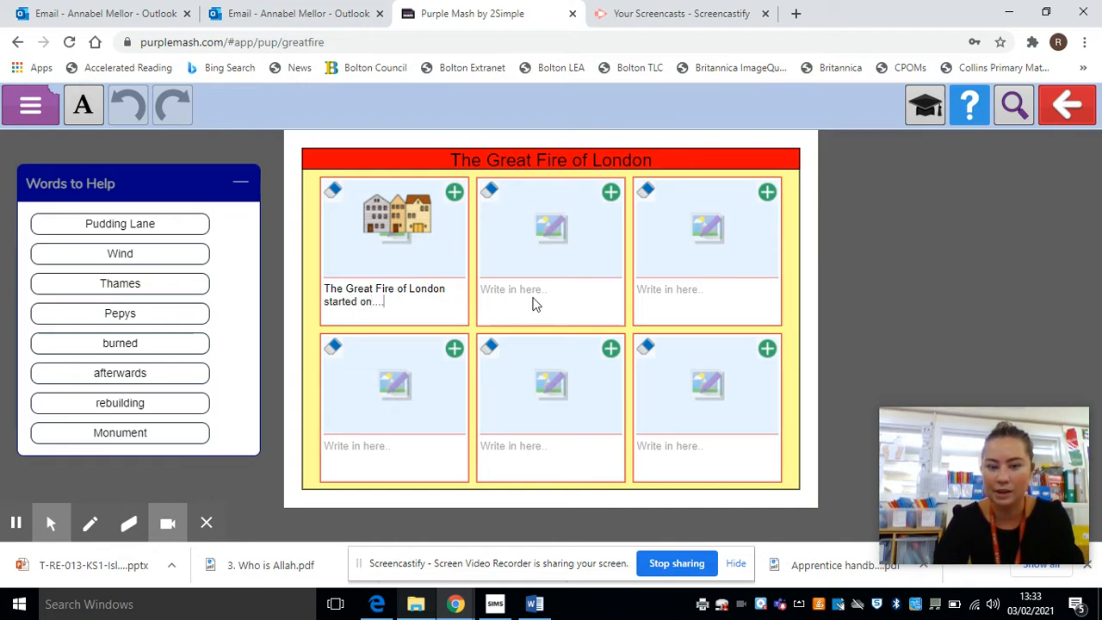
pyautogui.moveTo(678, 267)
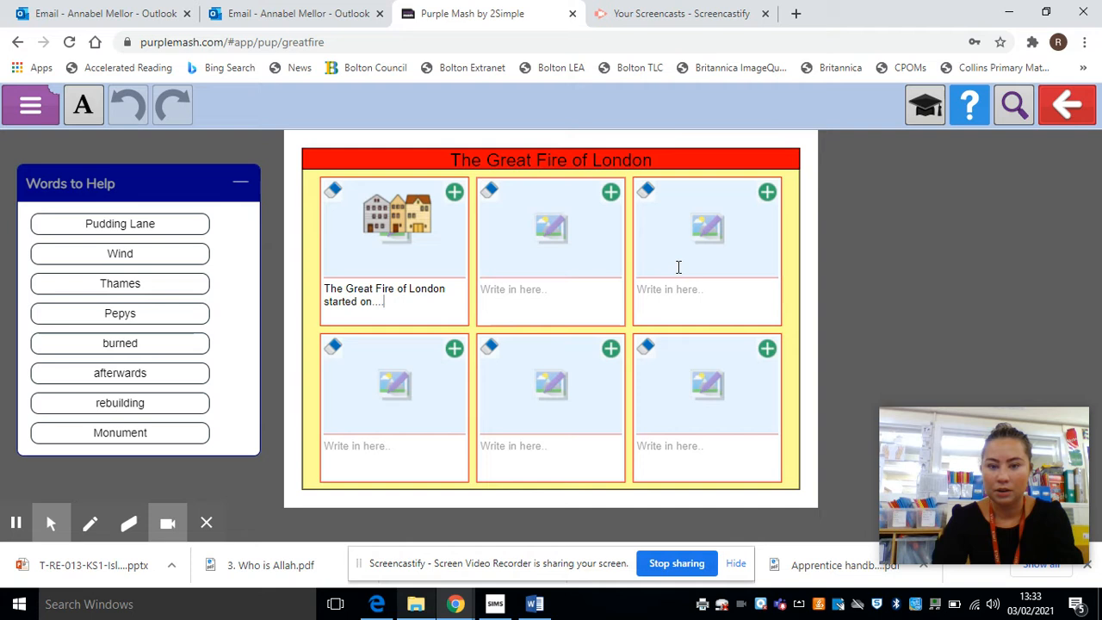
# Step: Bring up the clip art gallery of flames, buildings and portraits for the second panel
pyautogui.click(551, 289)
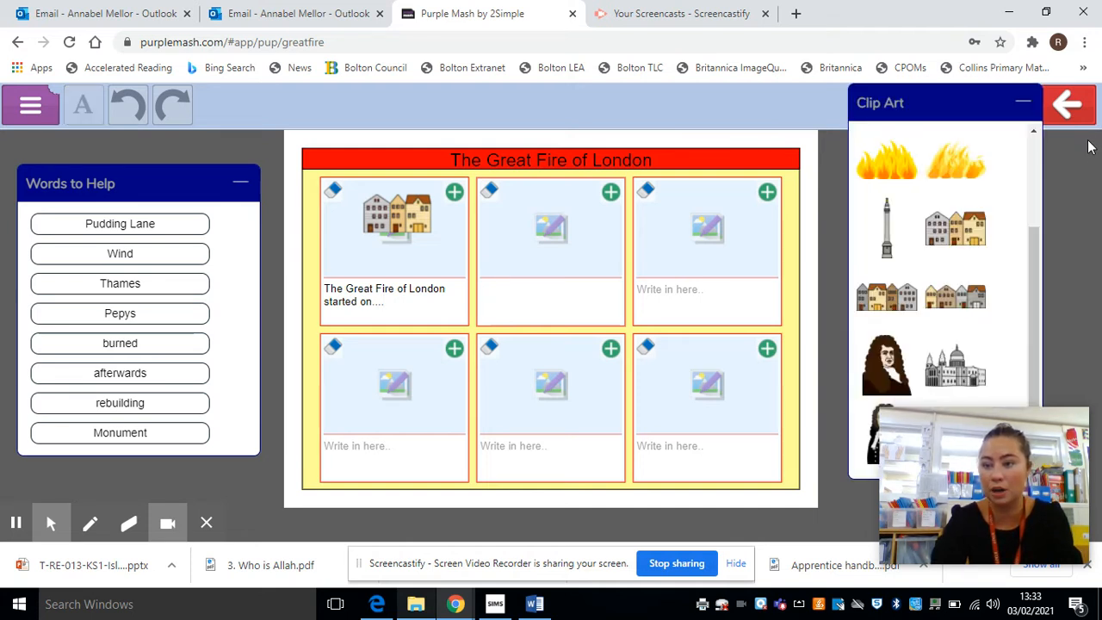
pyautogui.moveTo(531, 296)
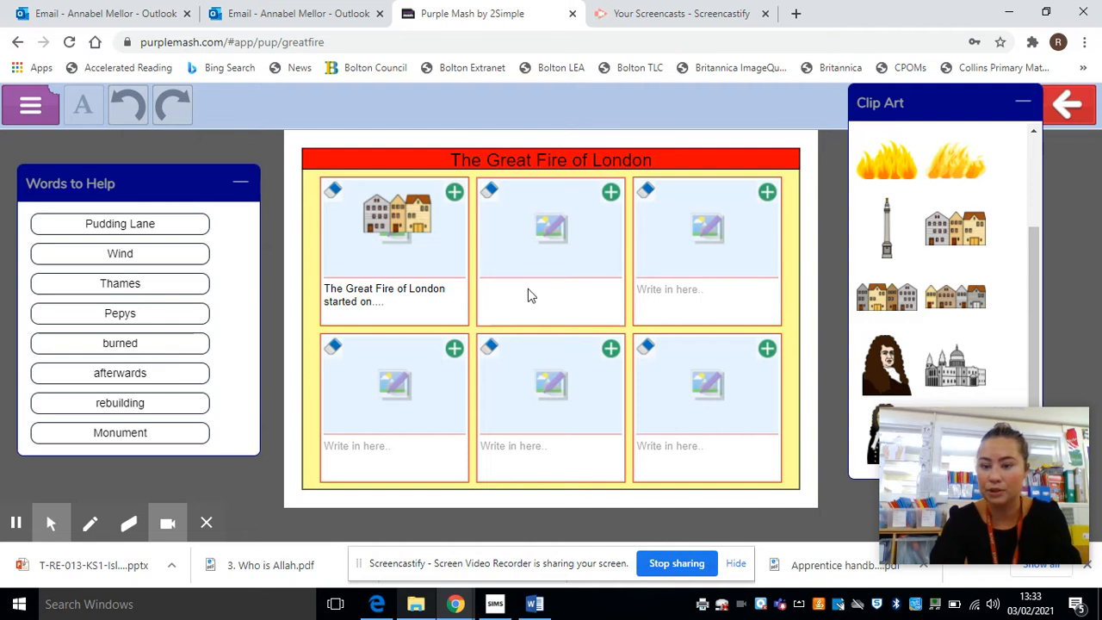
pyautogui.moveTo(545, 330)
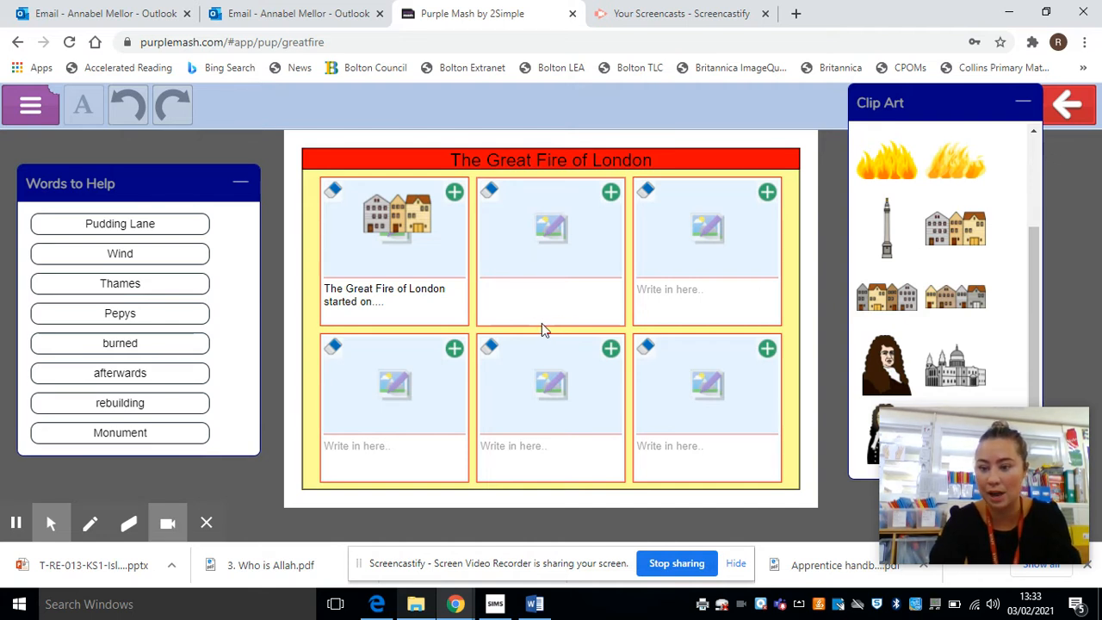
pyautogui.moveTo(668, 303)
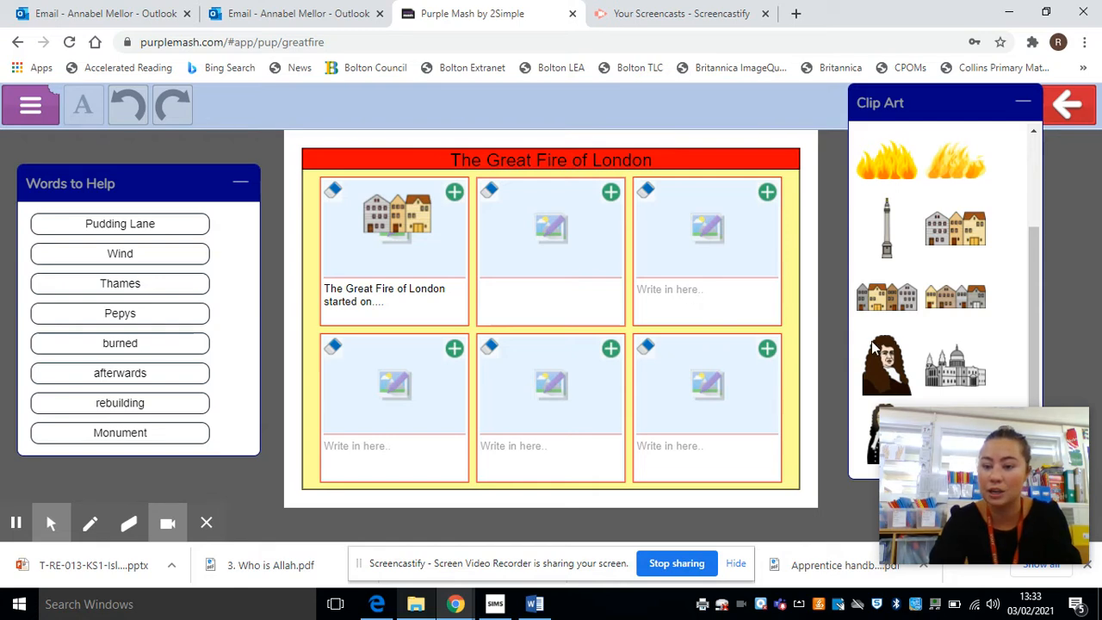
pyautogui.moveTo(887, 370)
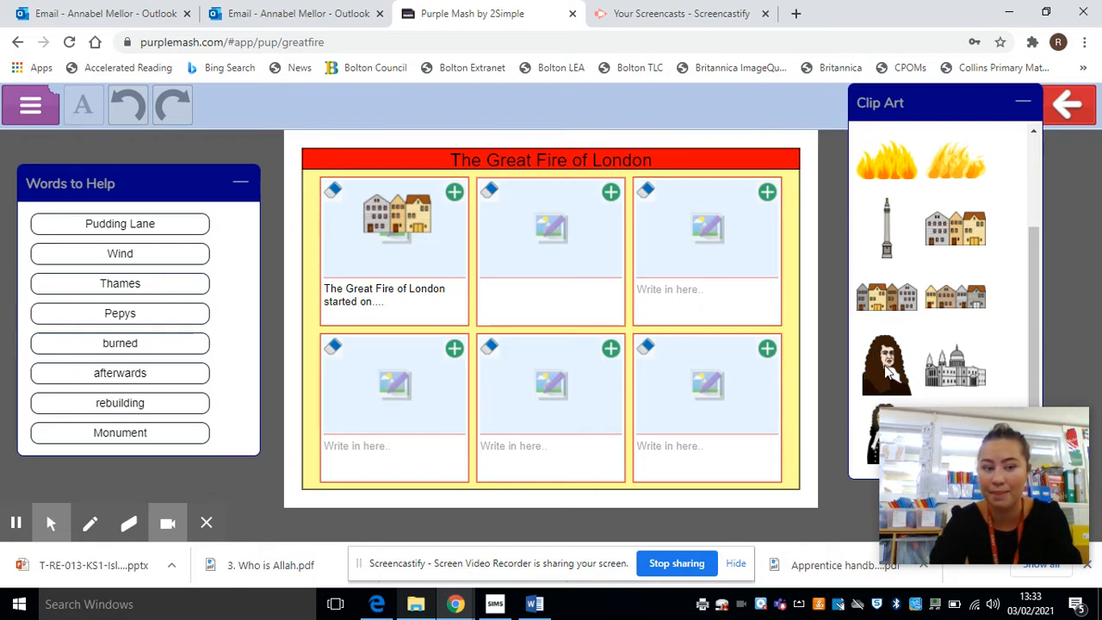
pyautogui.moveTo(120, 253)
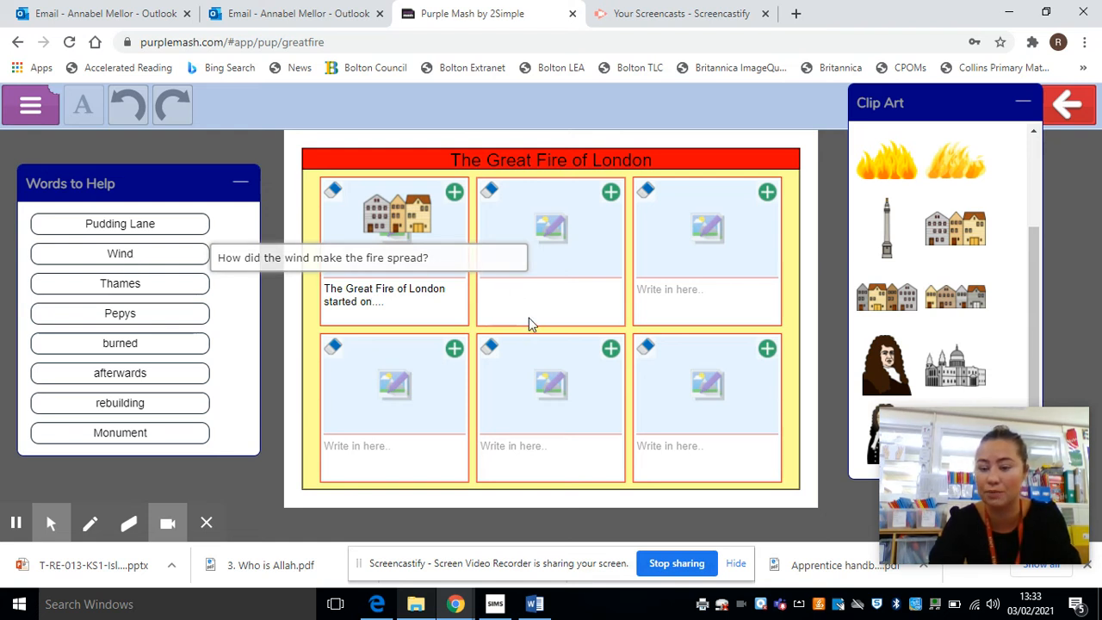
pyautogui.moveTo(582, 241)
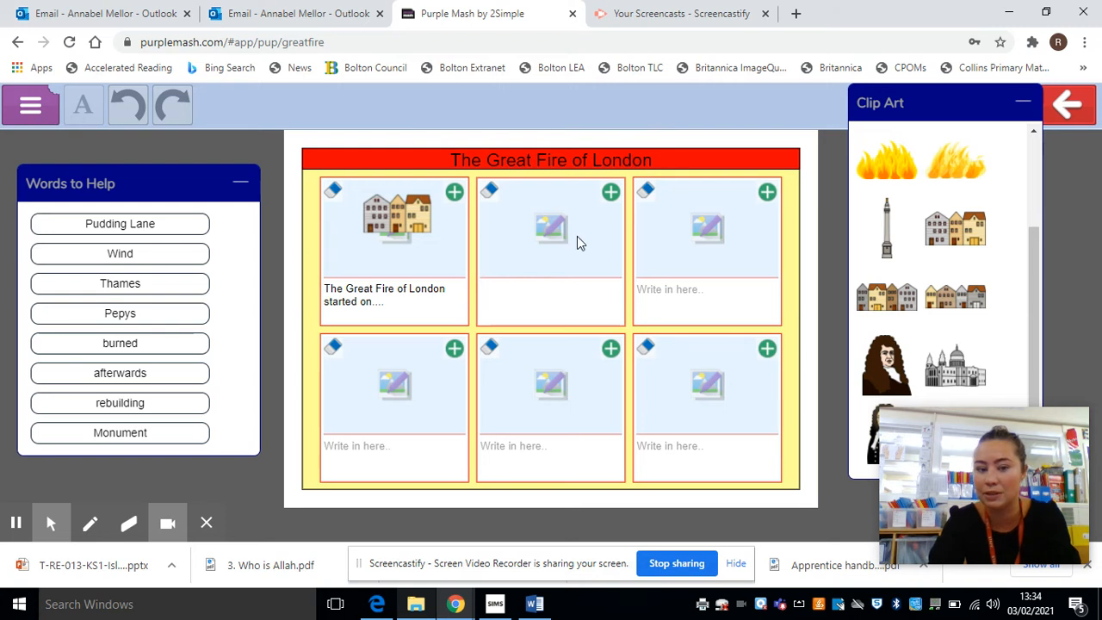
pyautogui.moveTo(549, 250)
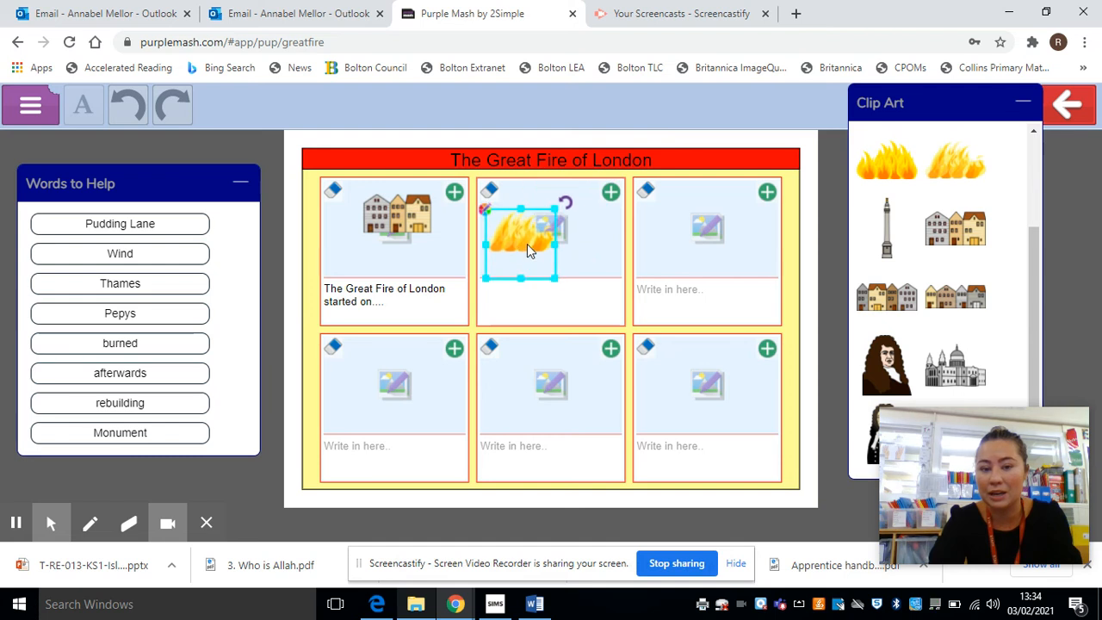
# Step: Place the flames clip art picture into the second storyboard panel
pyautogui.moveTo(530, 249); pyautogui.dragTo(582, 220)
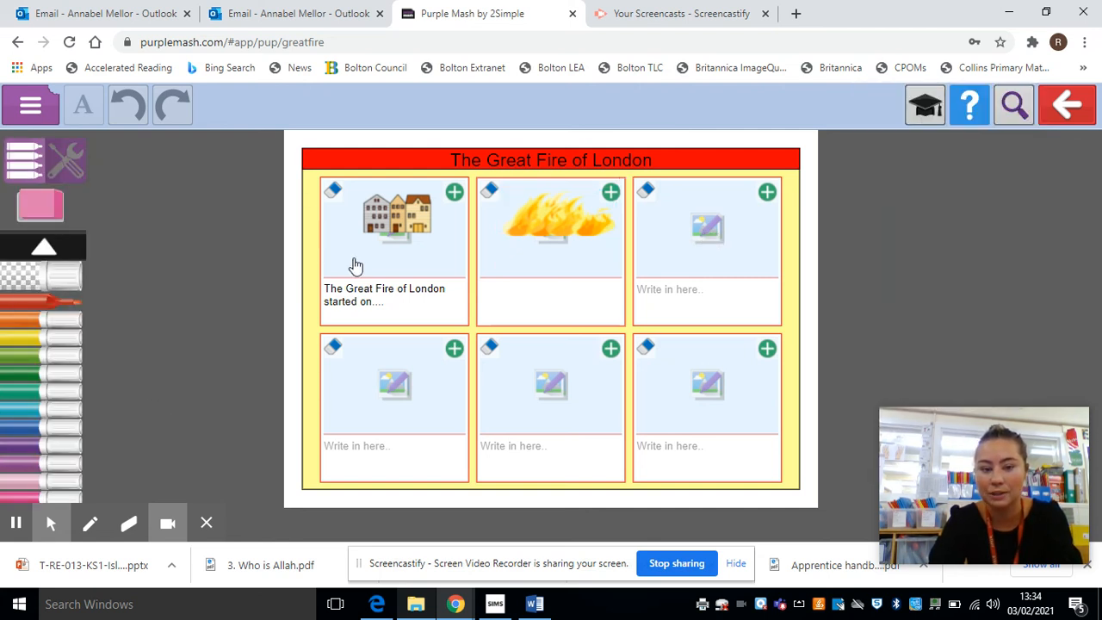
pyautogui.moveTo(478, 275)
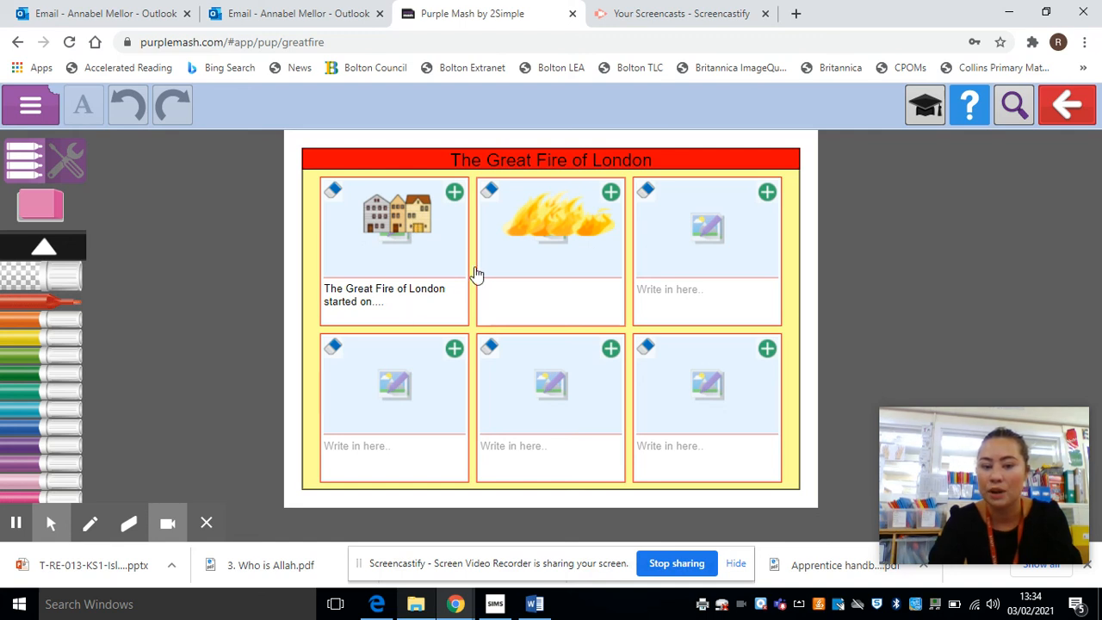
pyautogui.moveTo(465, 301)
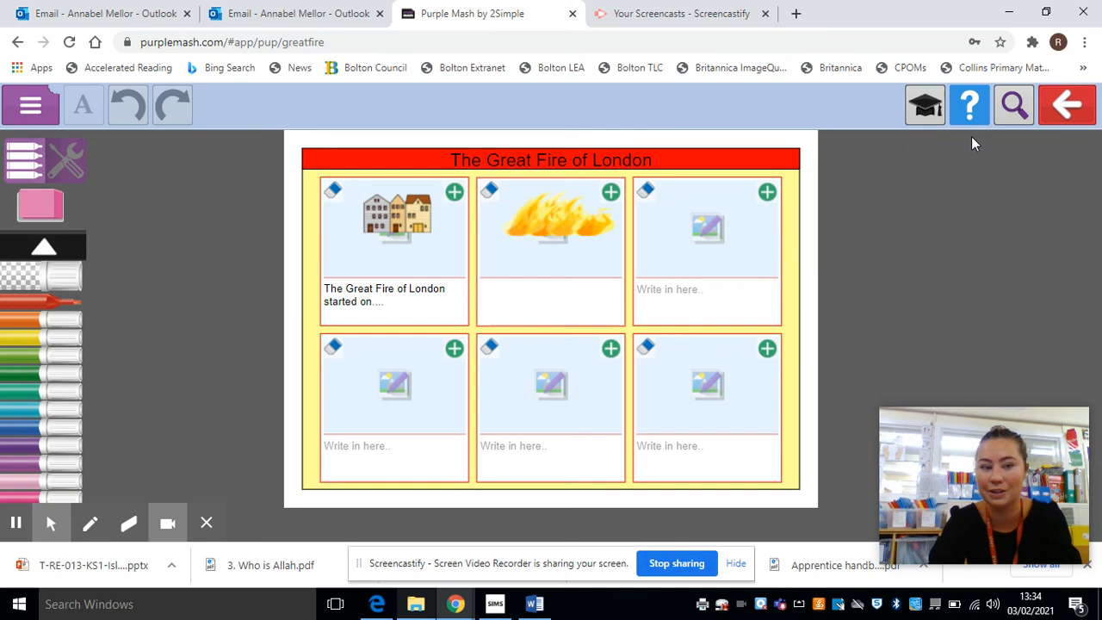
pyautogui.moveTo(675, 563)
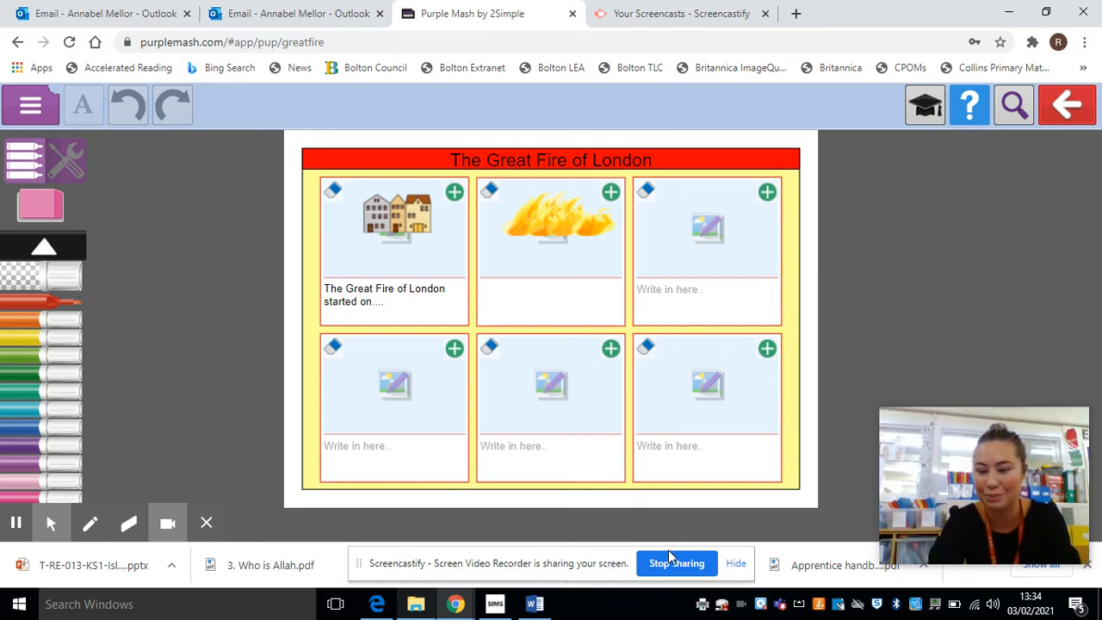